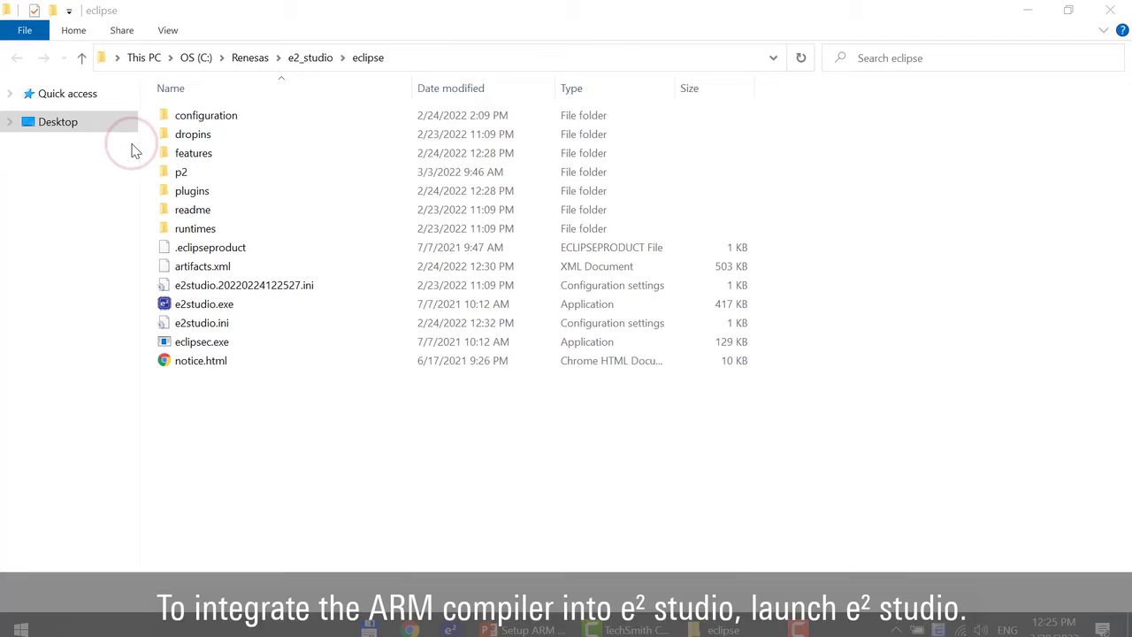
- Launch e2studio.exe from the e2_studio eclipse folder
double_click(203, 304)
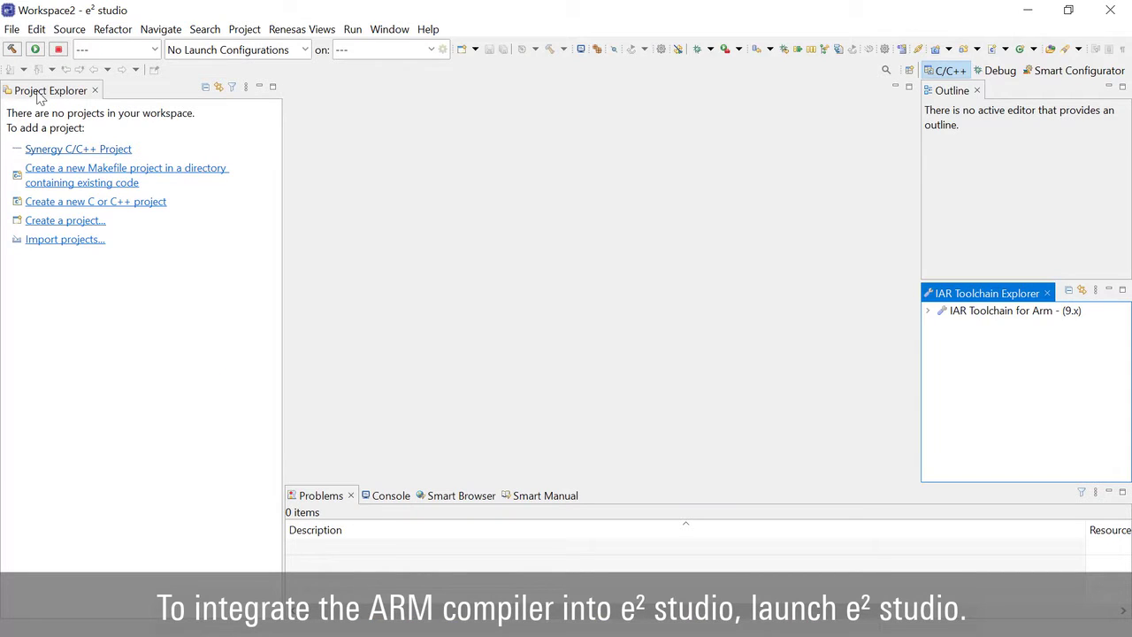
- Open Window > Preferences on the empty Toolchains page
left_click(390, 30)
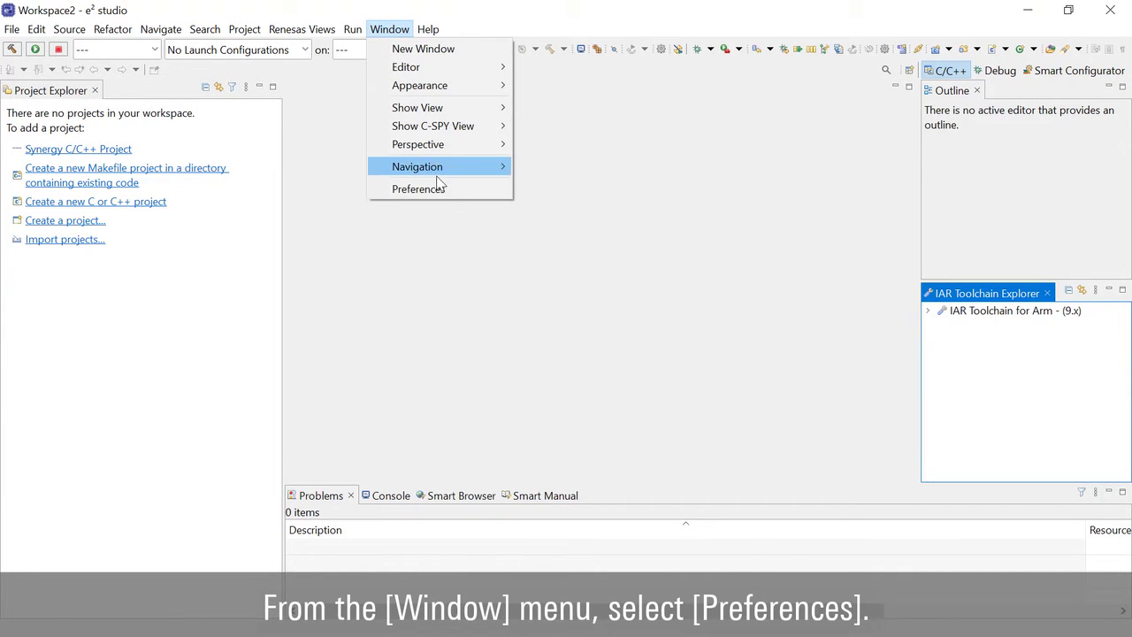
left_click(416, 189)
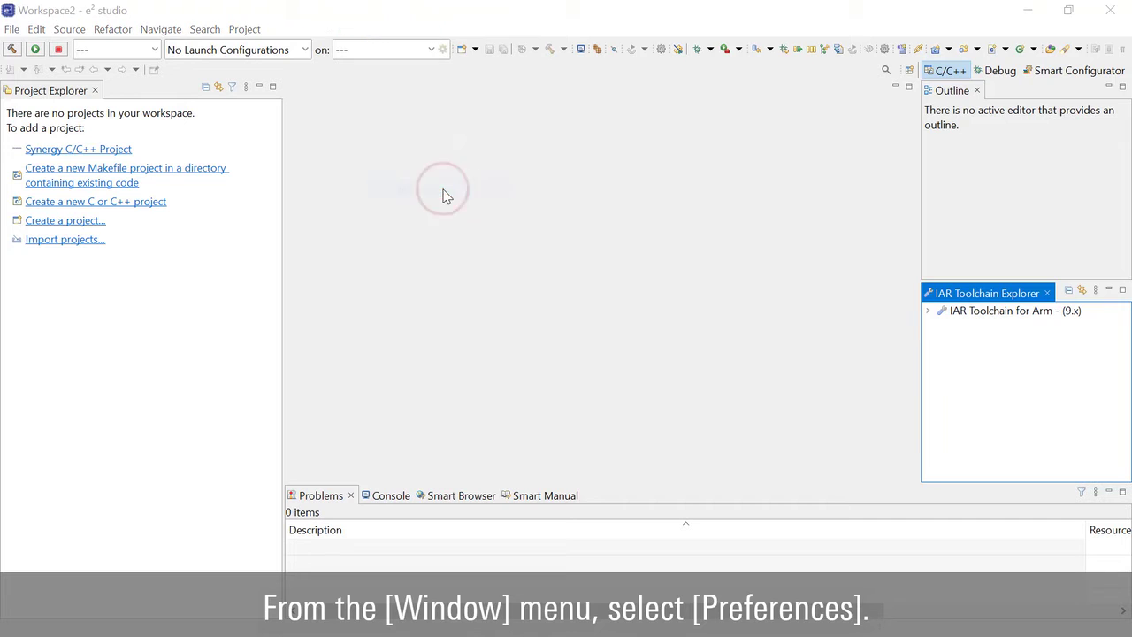
left_click(389, 29)
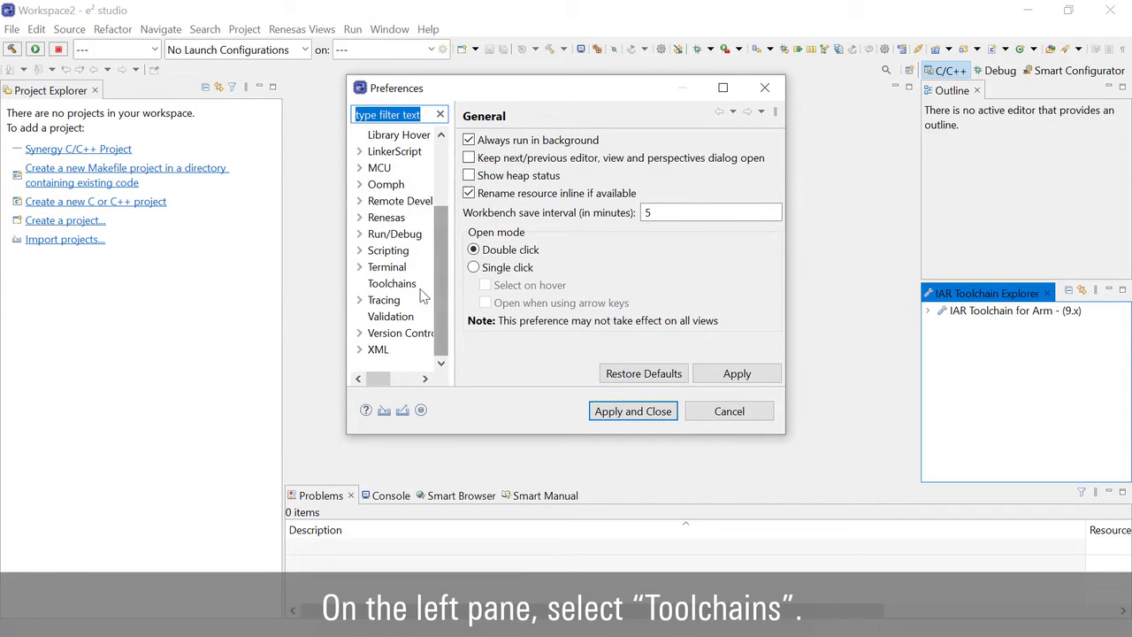
left_click(391, 283)
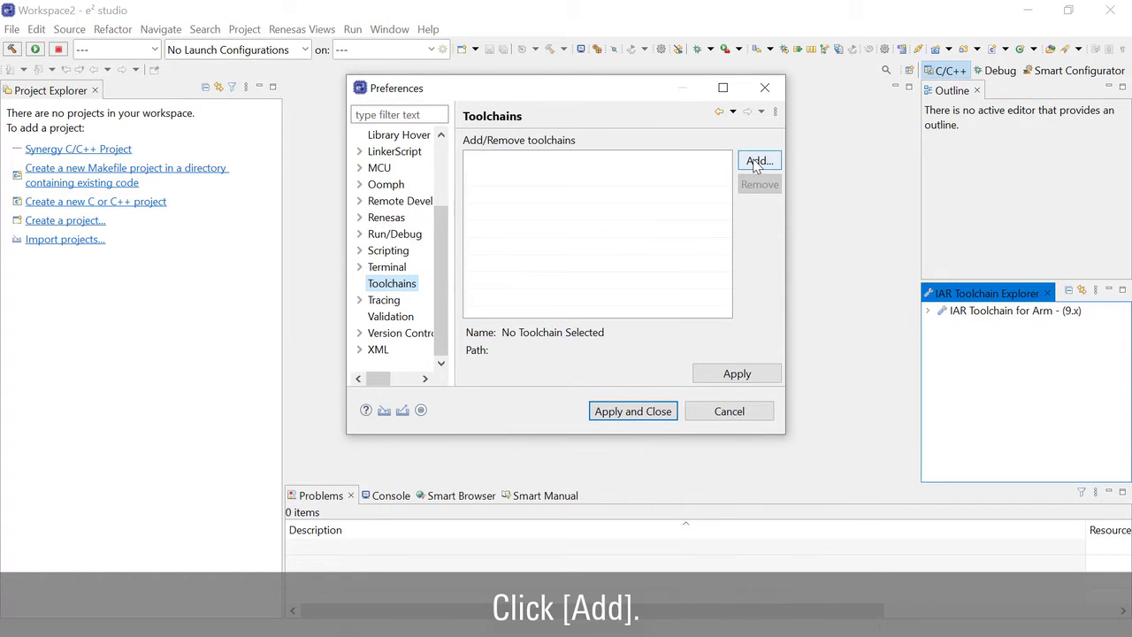
- Add a toolchain with binaries path ArmCompilerforEmbedded6.17\bin
left_click(758, 160)
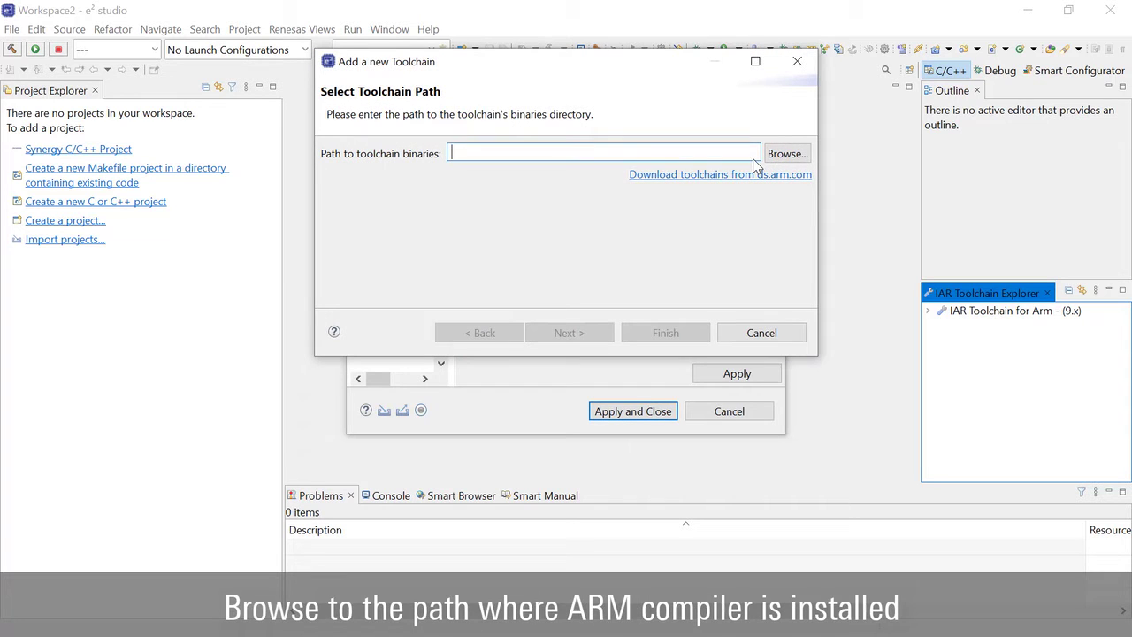
left_click(787, 153)
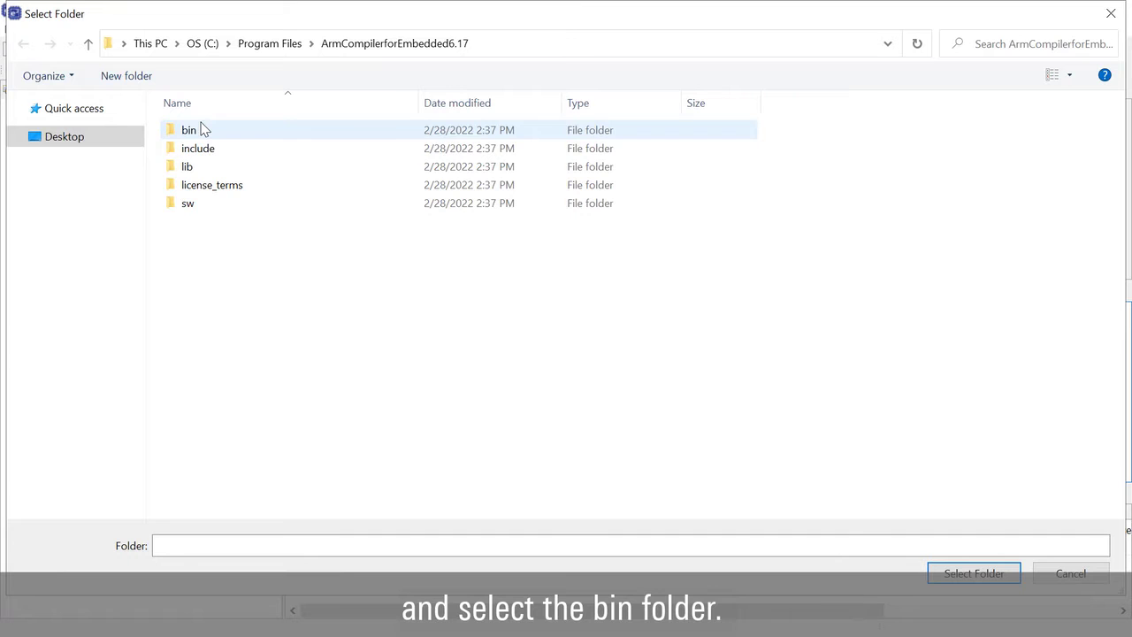
double_click(189, 130)
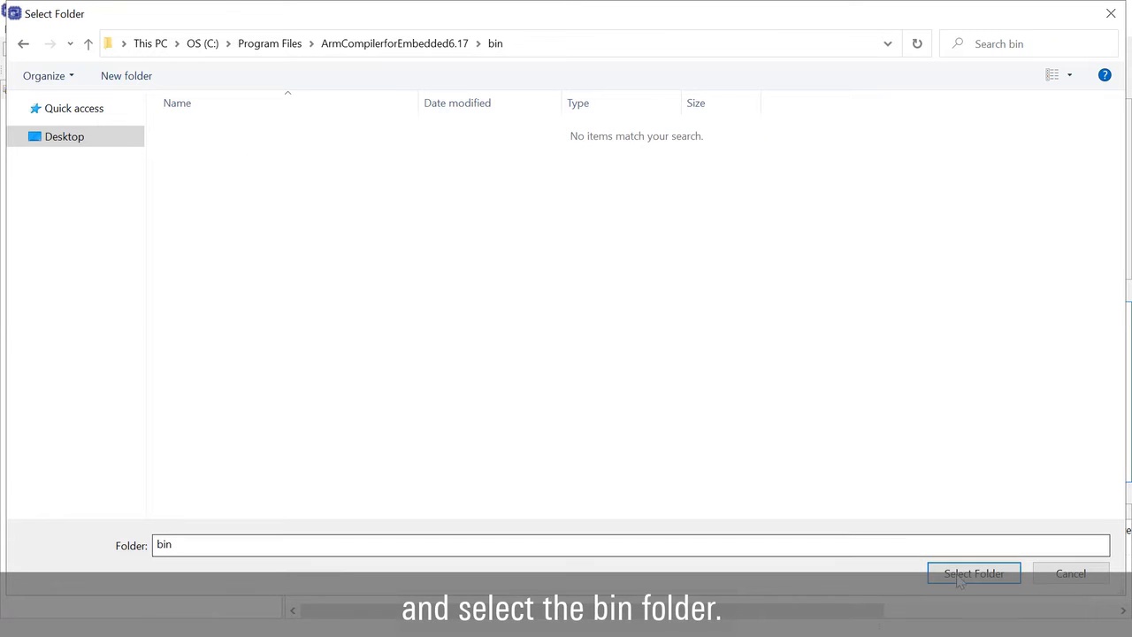
left_click(972, 573)
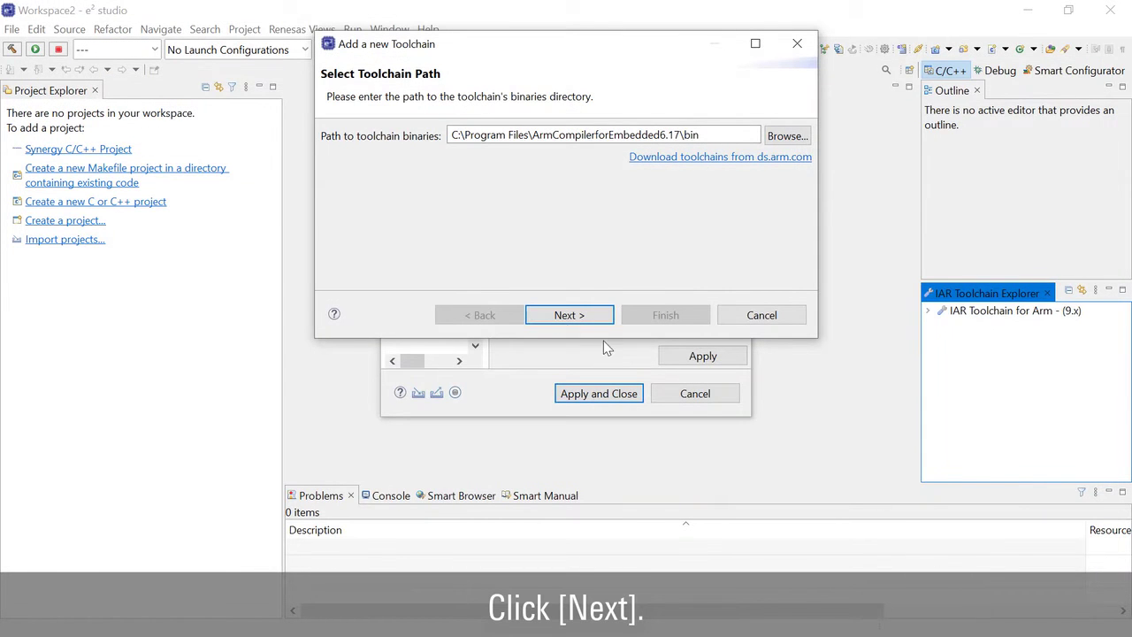
- Enter ARM Compiler 6 family, version 6.17, and armclang, armasm, armlink, armar, fromelf
left_click(568, 314)
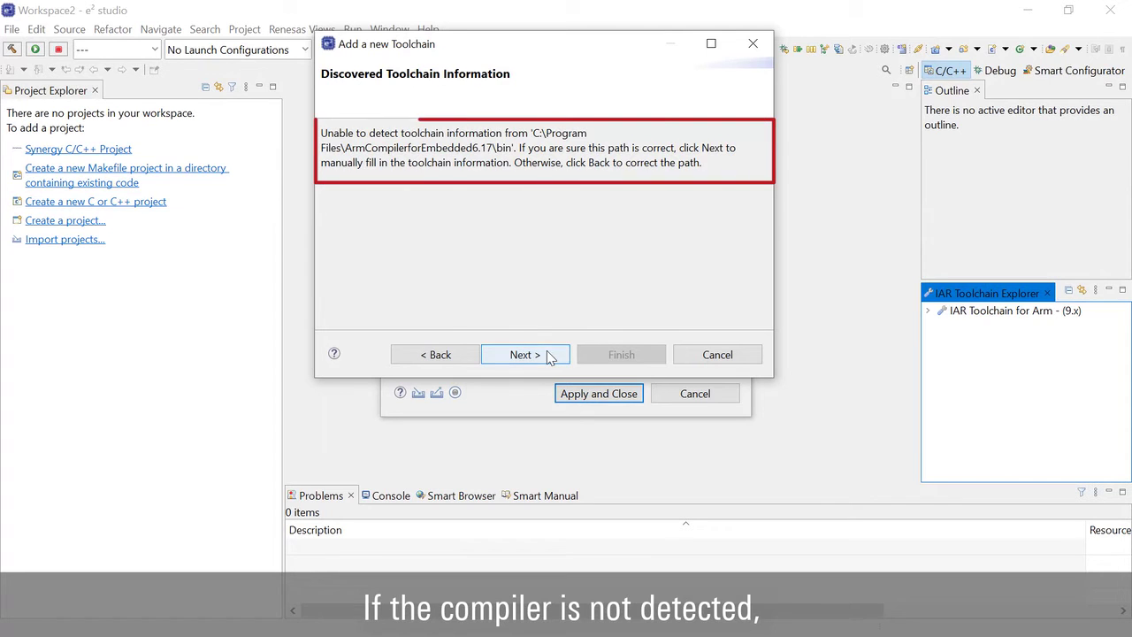
left_click(524, 354)
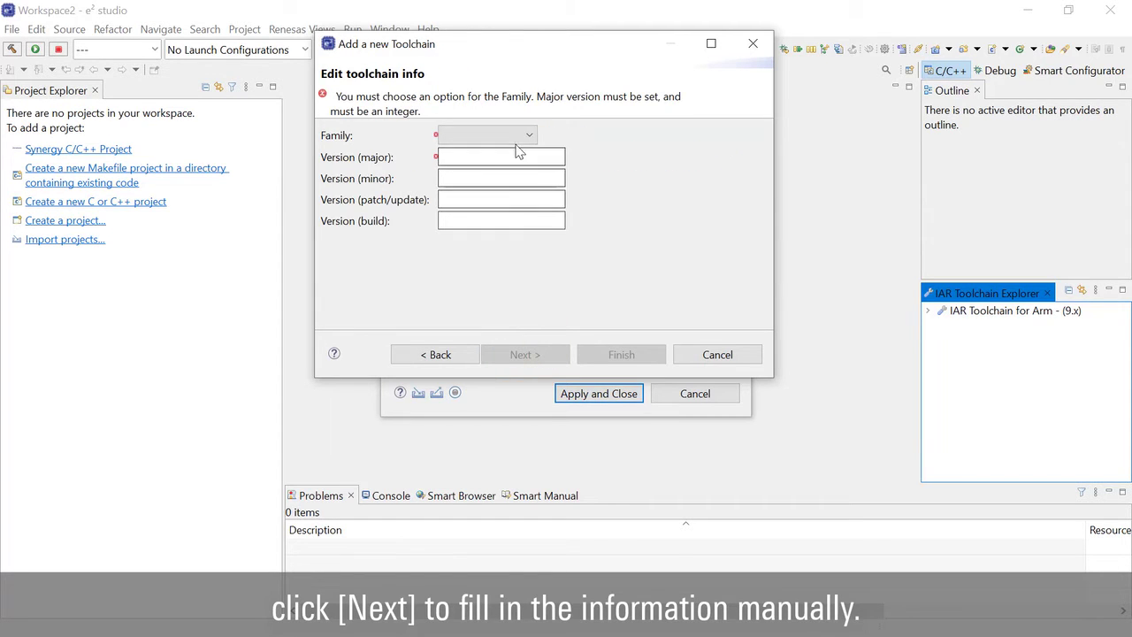
left_click(487, 134)
type("fromelf")
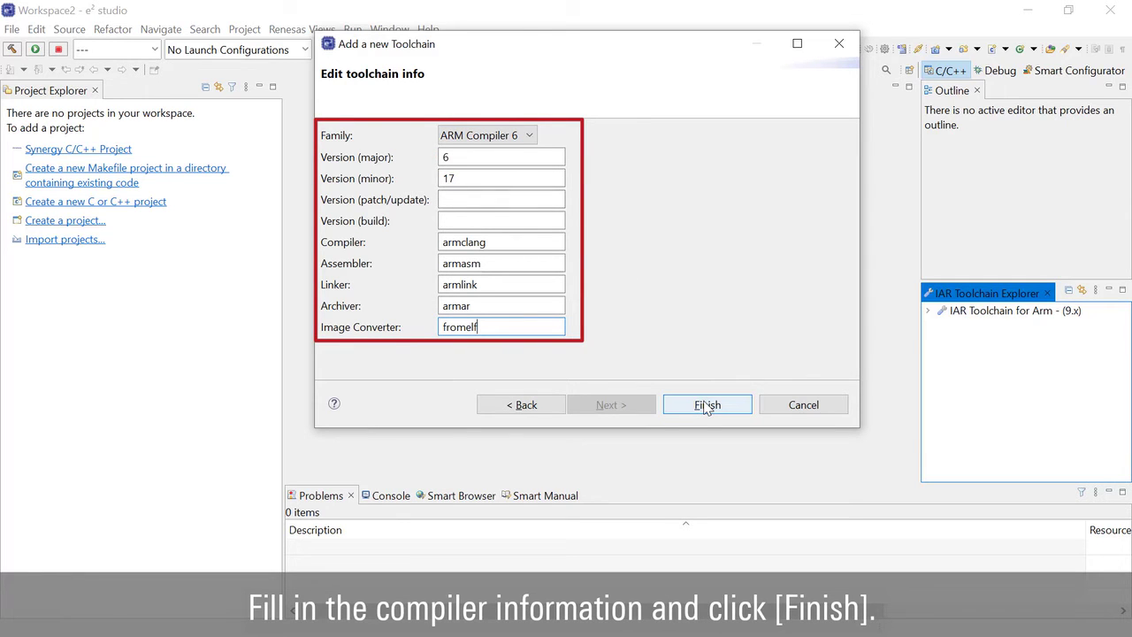
- Finish the wizard, apply and close Preferences, and restart Eclipse
left_click(707, 404)
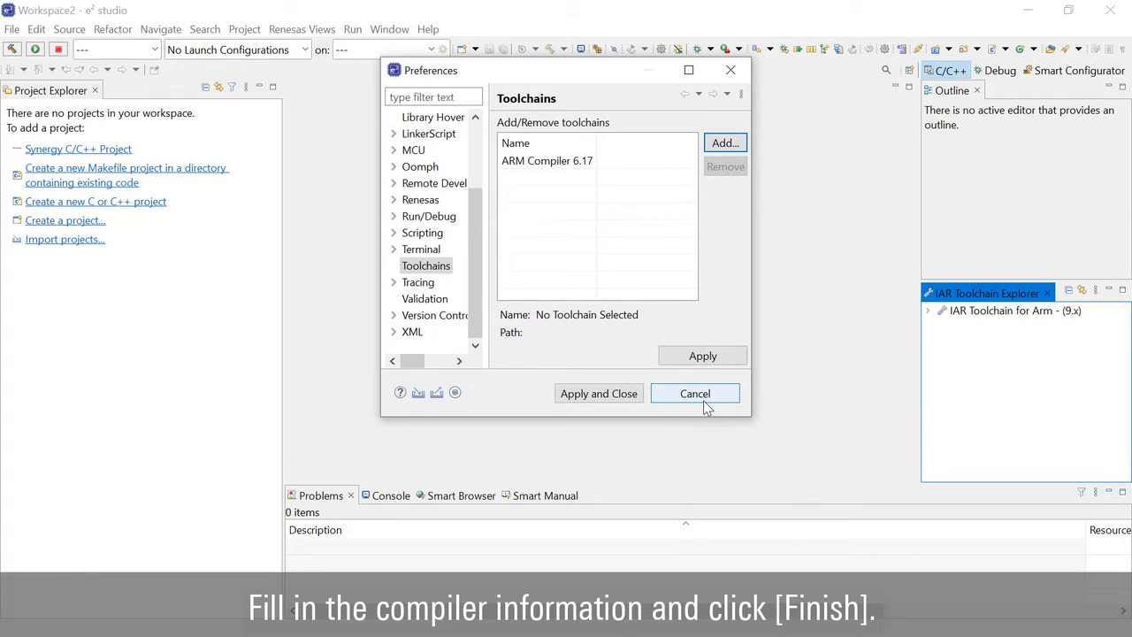
left_click(597, 392)
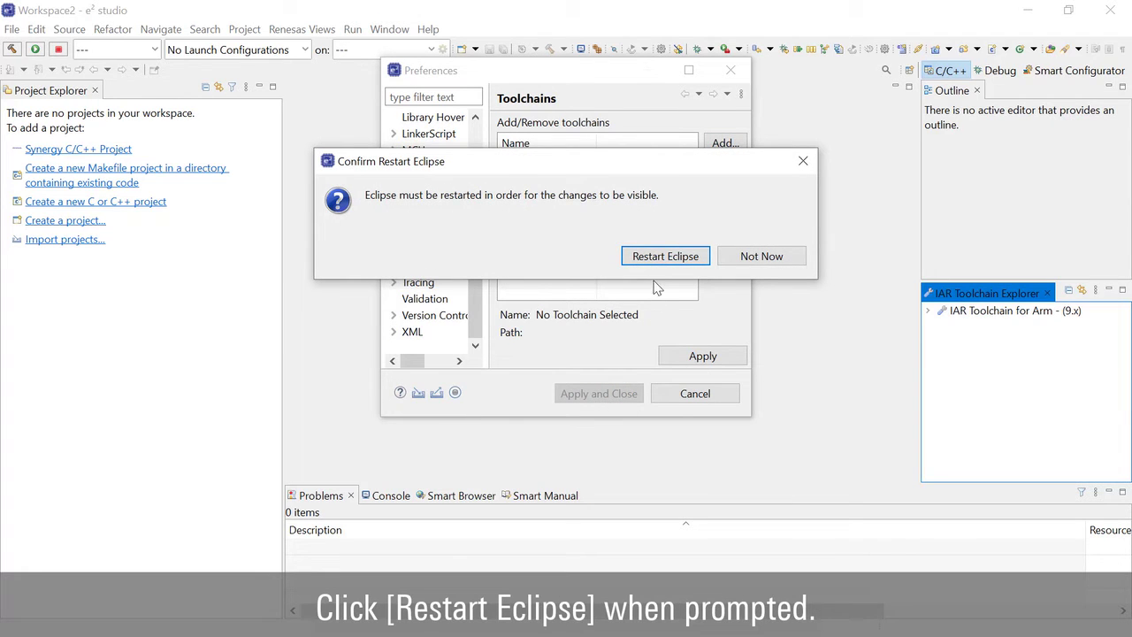
left_click(665, 256)
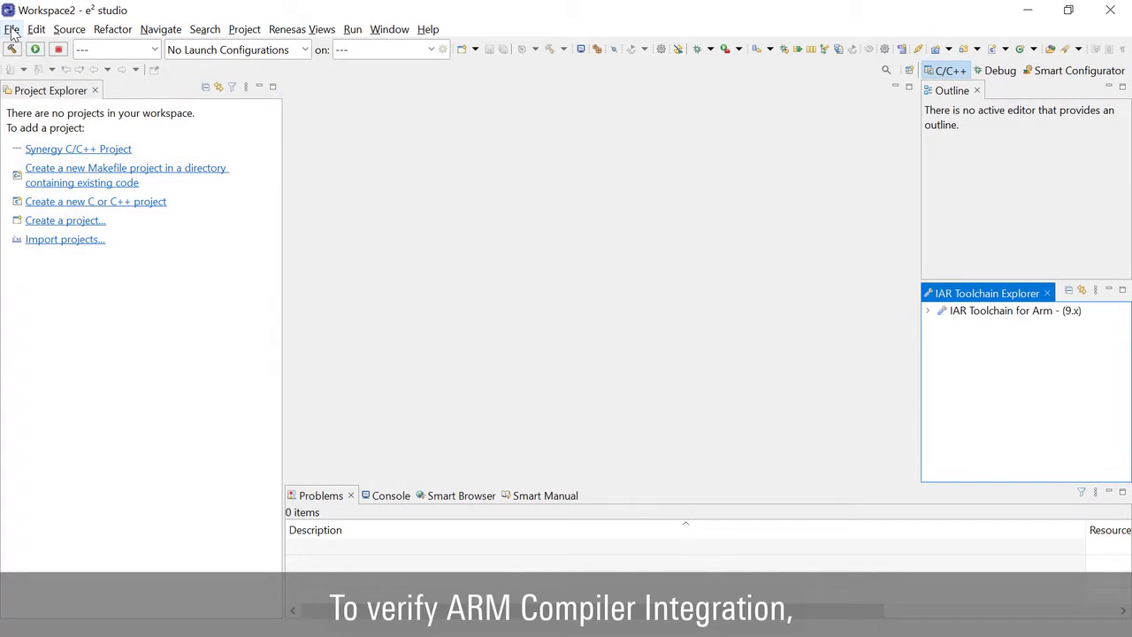
- Create a Renesas RA C/C++ project named 'test' and continue to toolchain selection
left_click(14, 29)
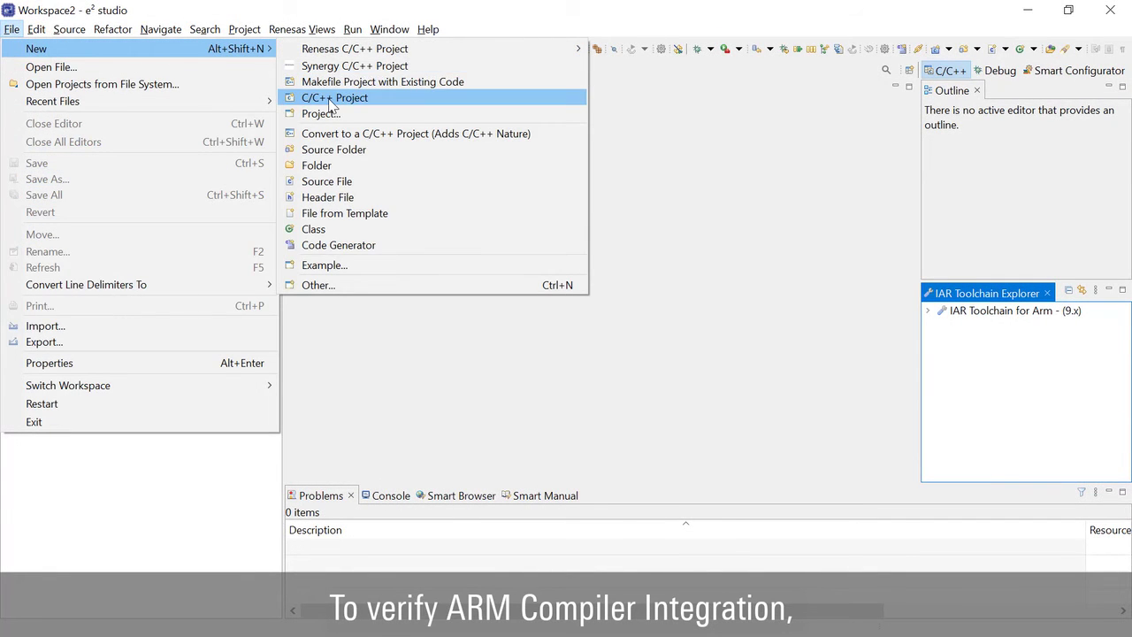
left_click(334, 97)
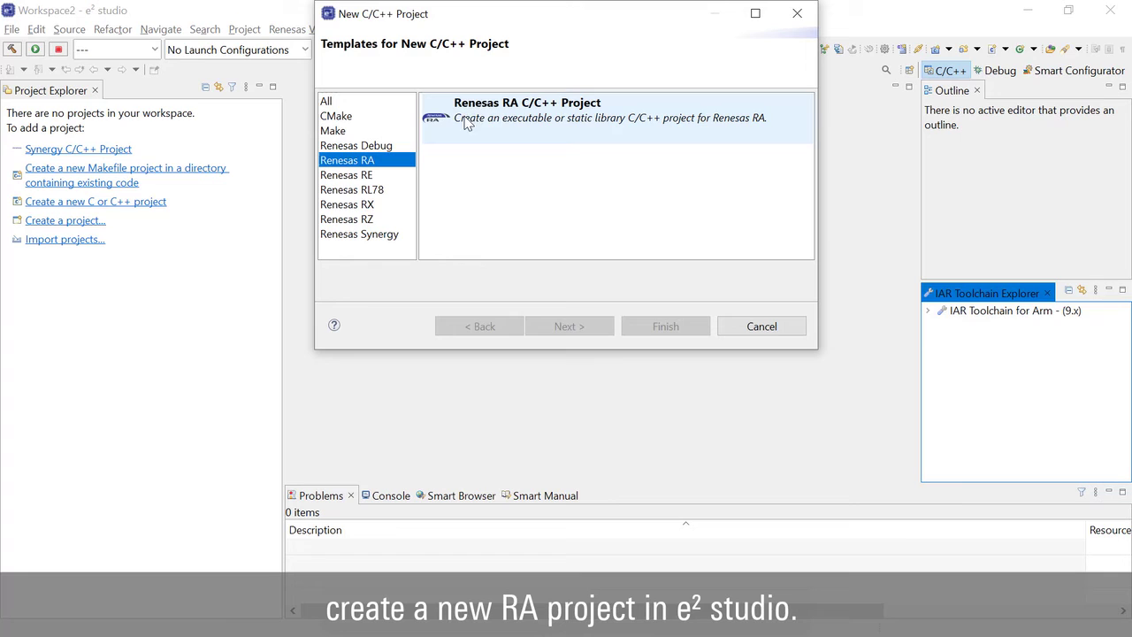
left_click(568, 326)
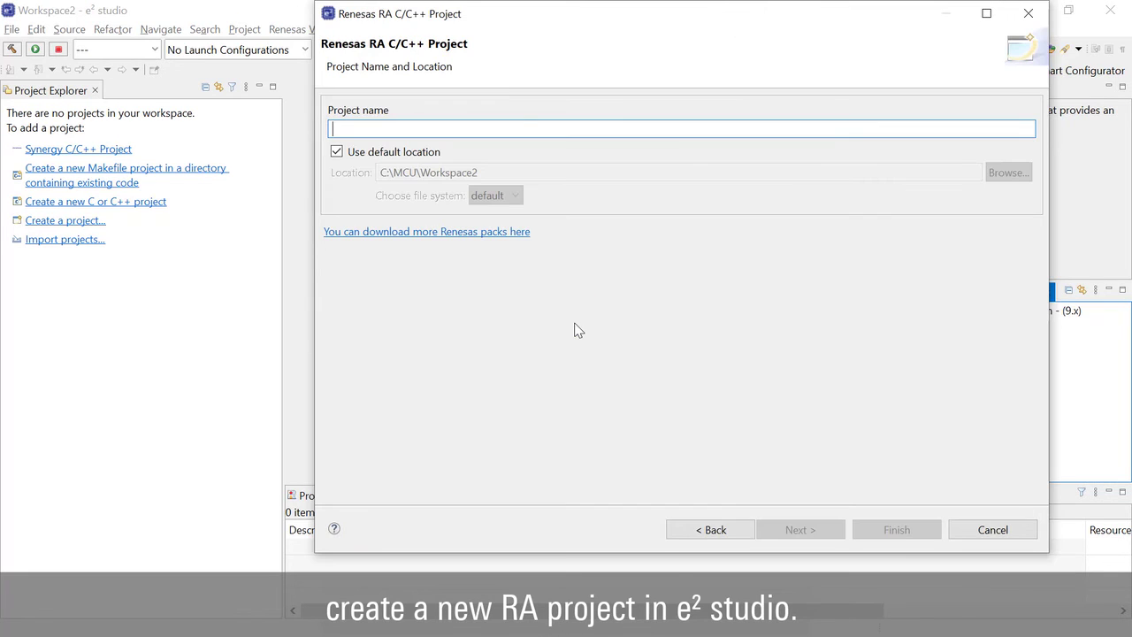
type("test")
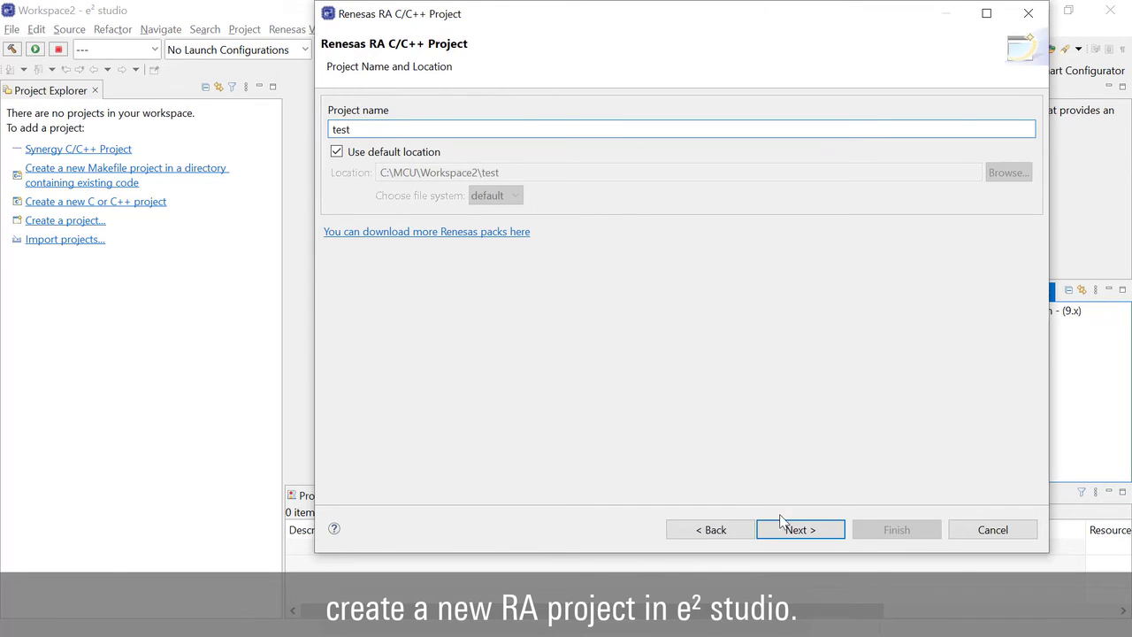
left_click(800, 529)
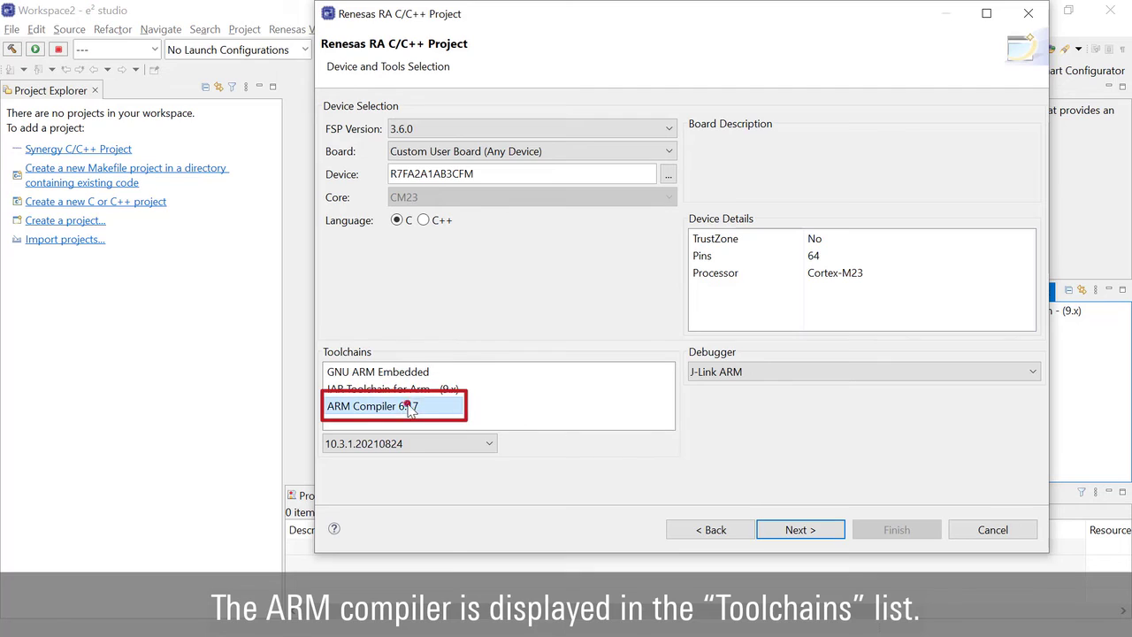